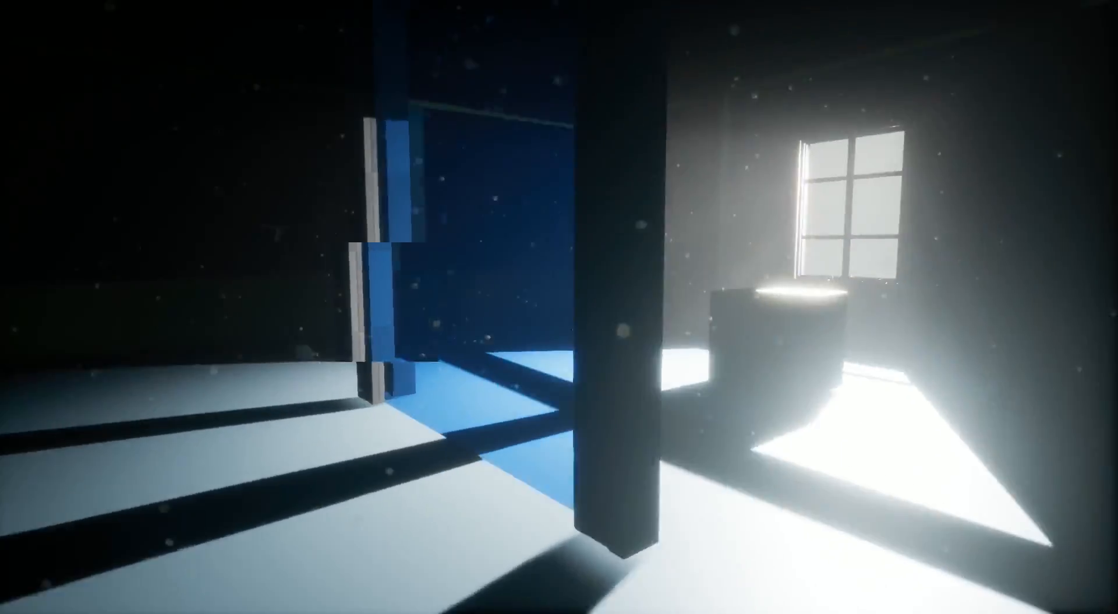
{"action": "mouse_move", "coordinate": [560, 306]}
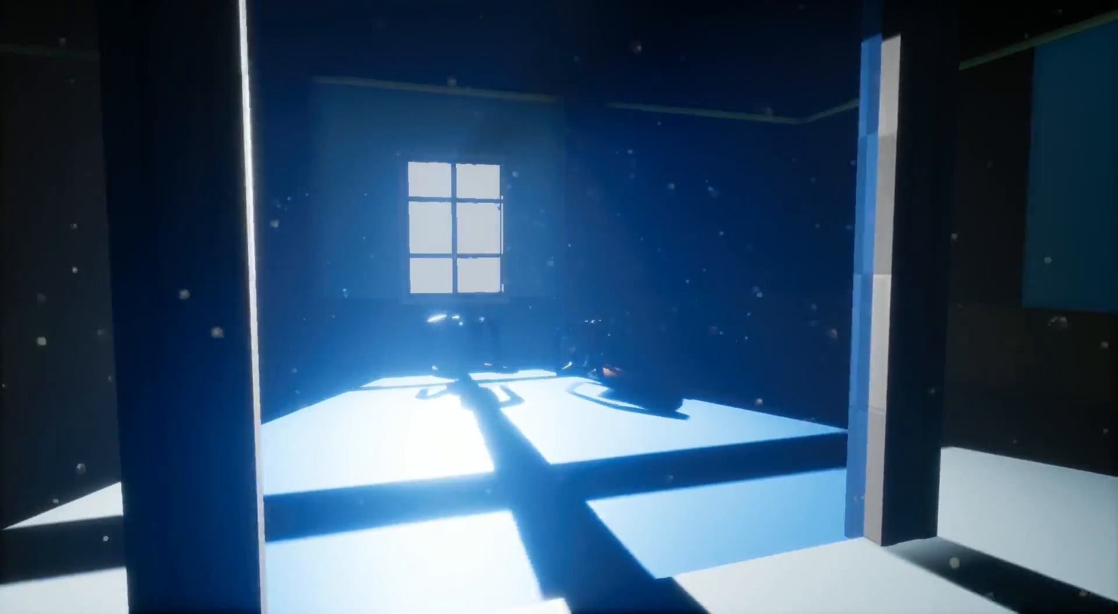